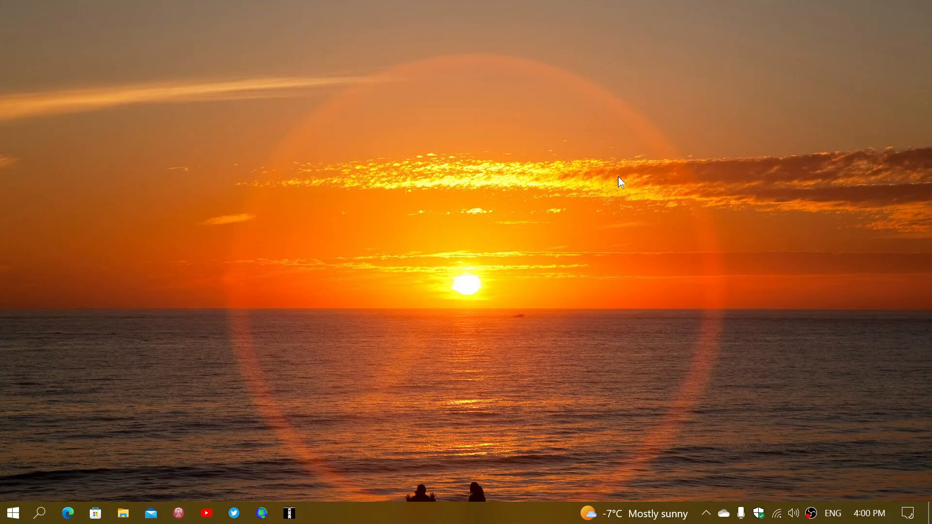
mouse_move(11, 512)
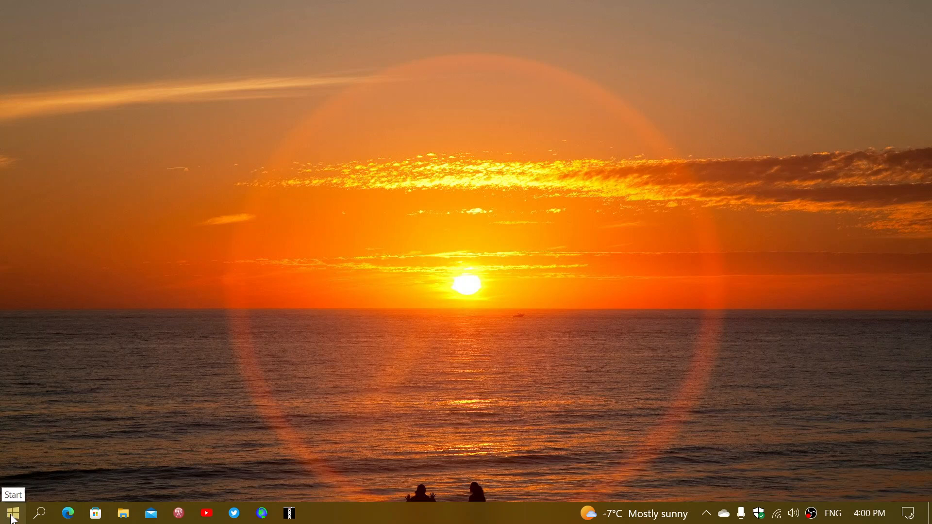
- Bring up the Start button's shortcut menu to reach Settings
right_click(10, 513)
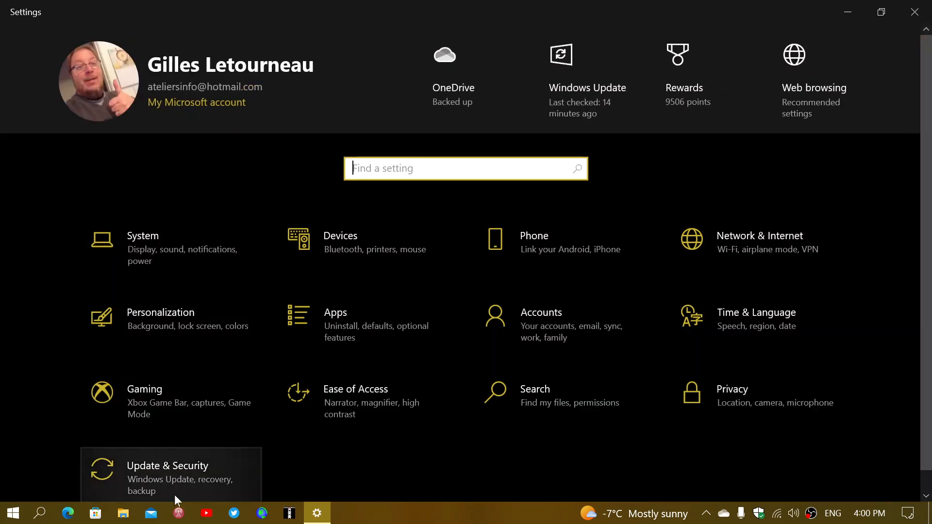
- Reach the Delivery Optimization page under Update & Security
click(168, 470)
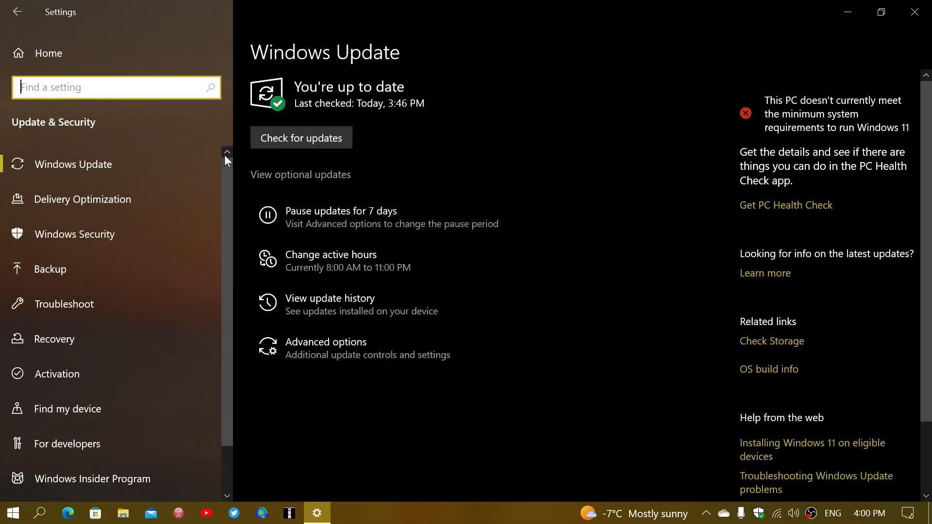
mouse_move(141, 202)
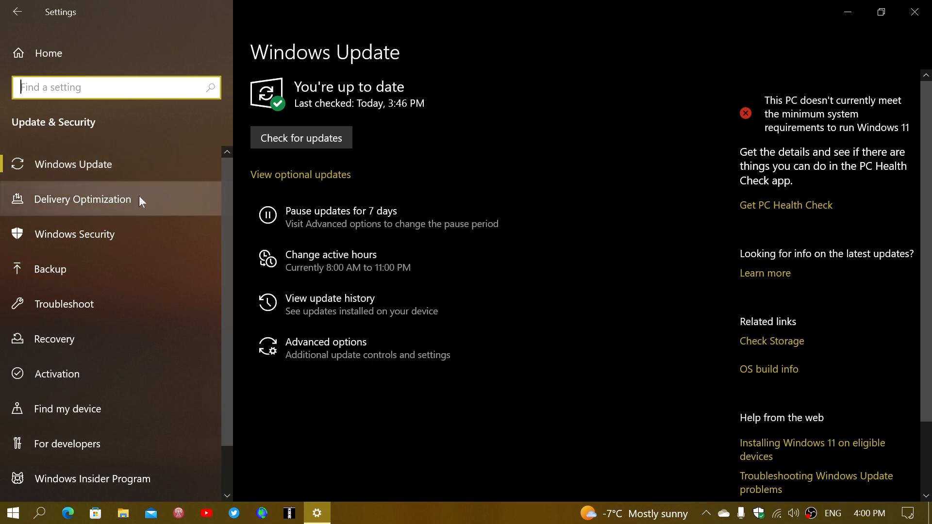
click(83, 199)
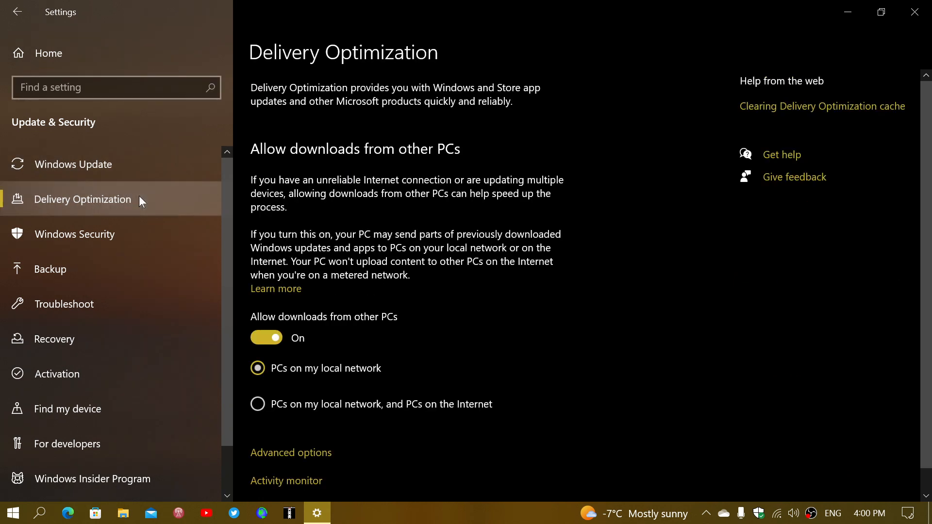
scroll(down, 3)
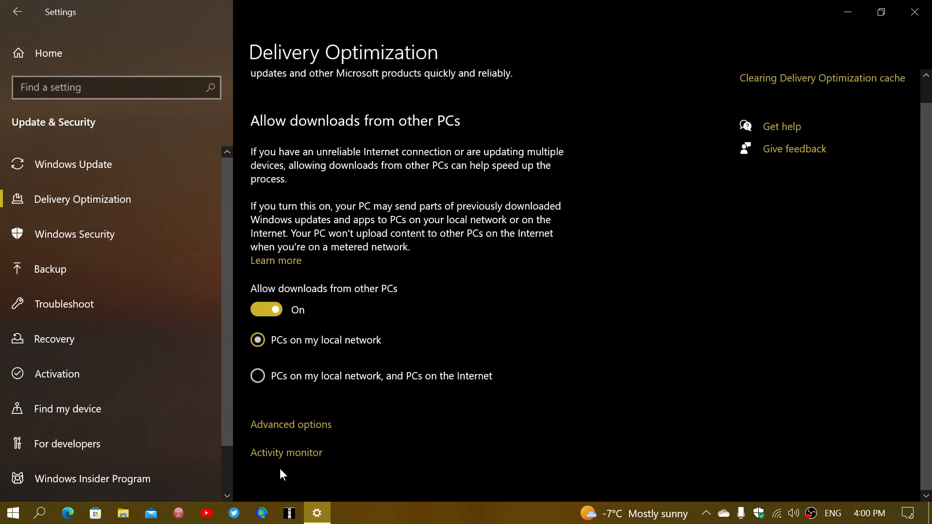
- Show the Activity monitor and review download and upload statistics since 2023-02-01
click(285, 453)
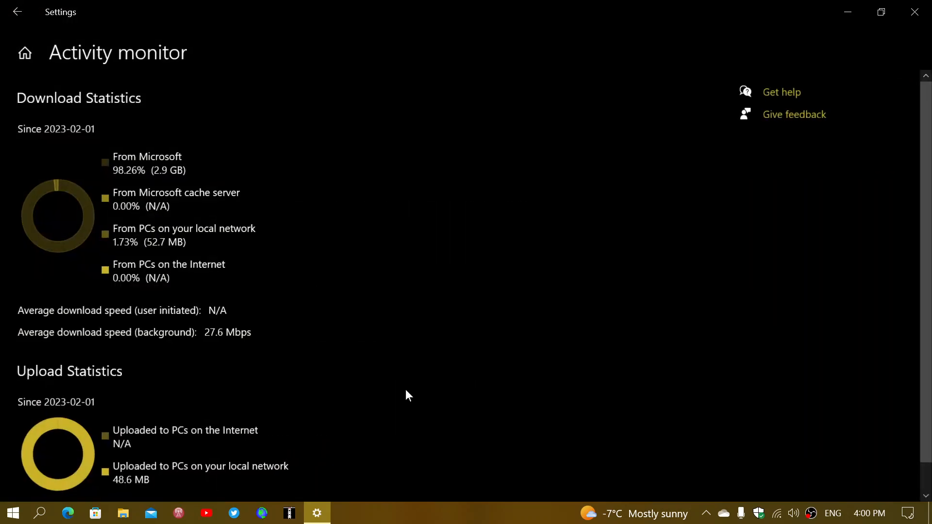
scroll(down, 3)
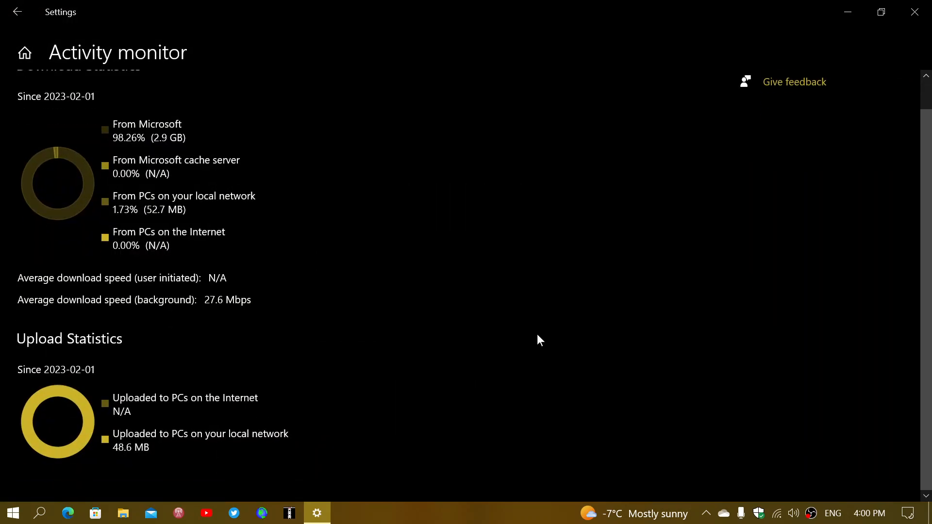
scroll(up, 3)
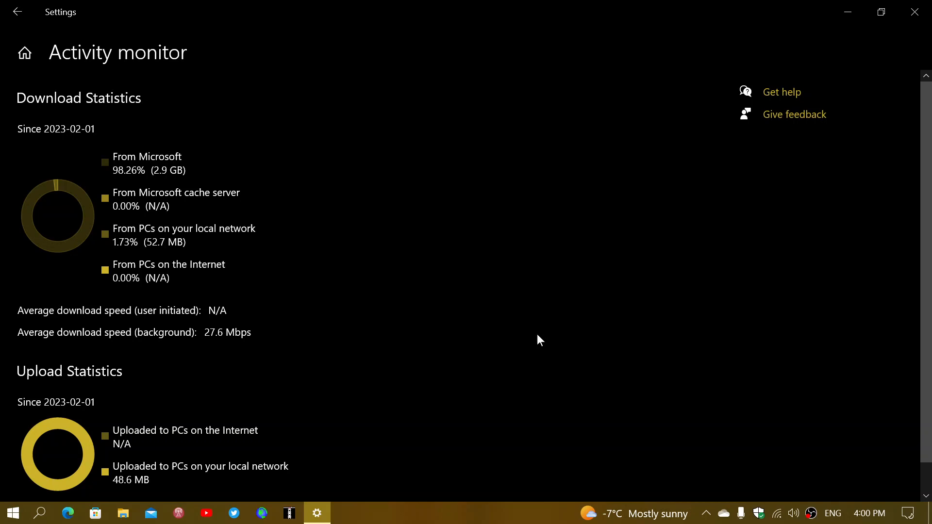
mouse_move(196, 54)
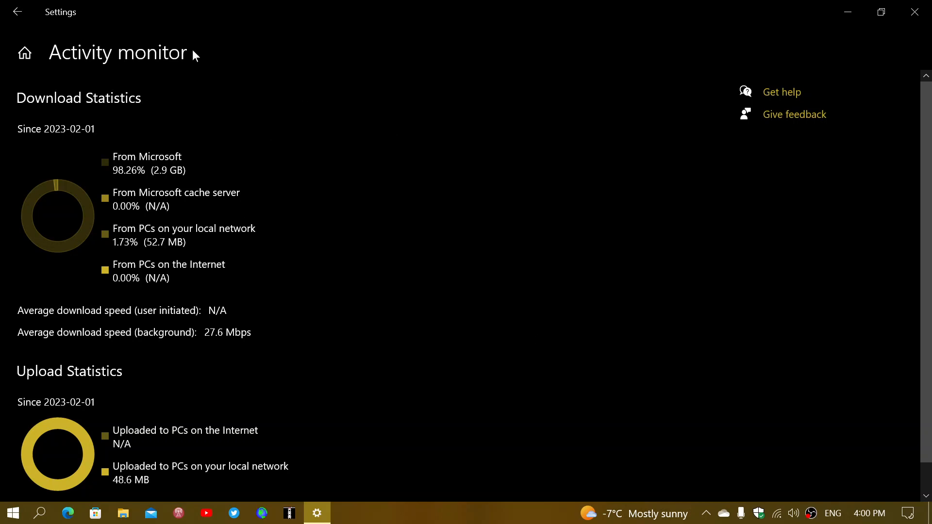
mouse_move(165, 161)
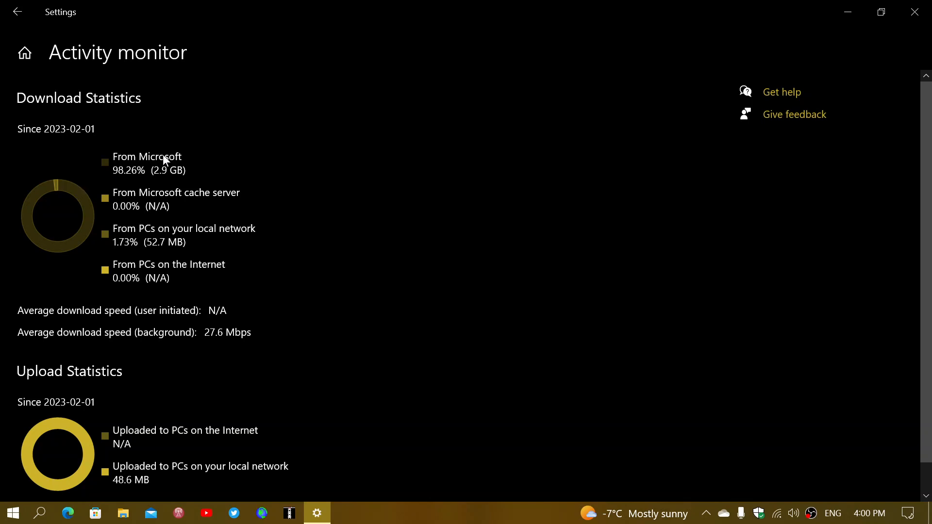
mouse_move(21, 200)
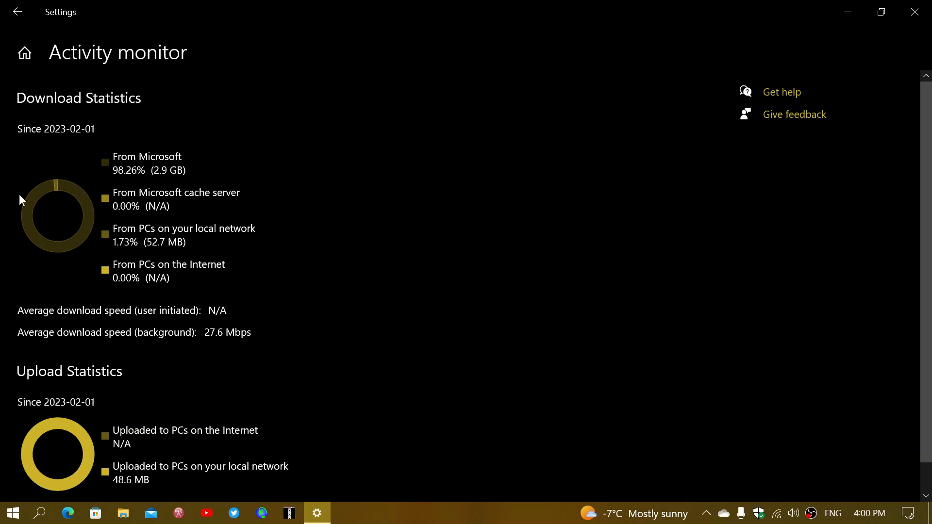
mouse_move(155, 181)
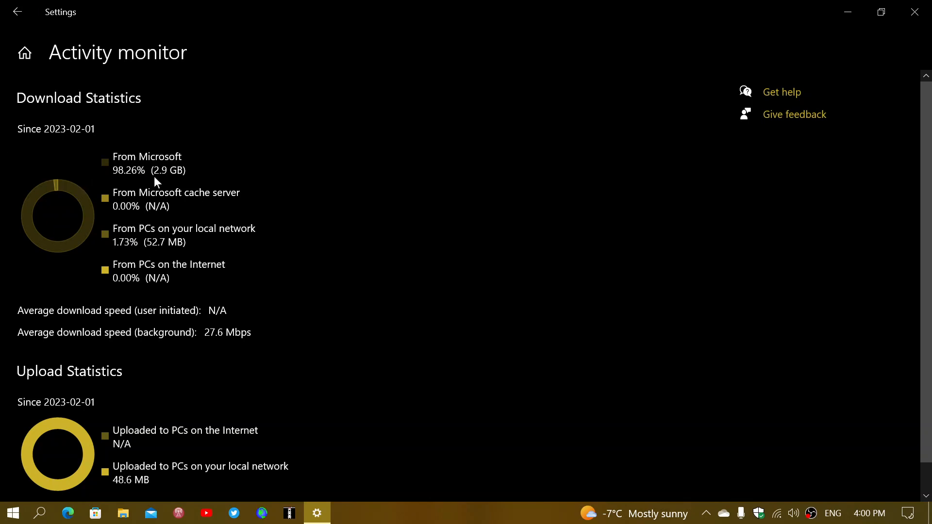
mouse_move(129, 186)
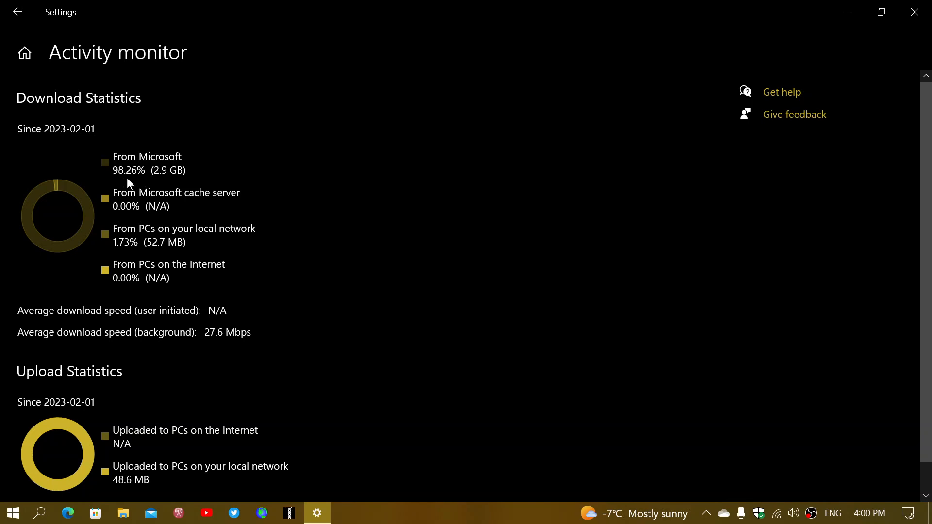
mouse_move(138, 179)
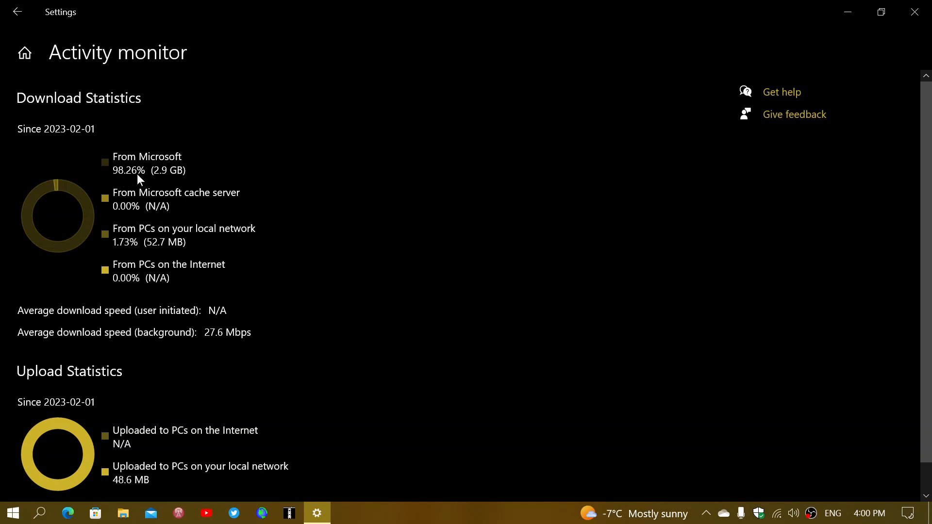
mouse_move(168, 166)
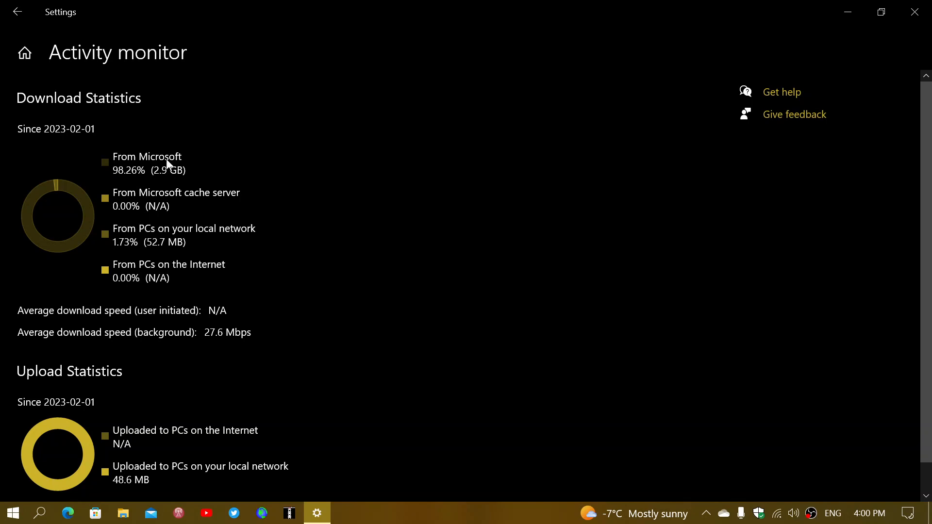
mouse_move(335, 217)
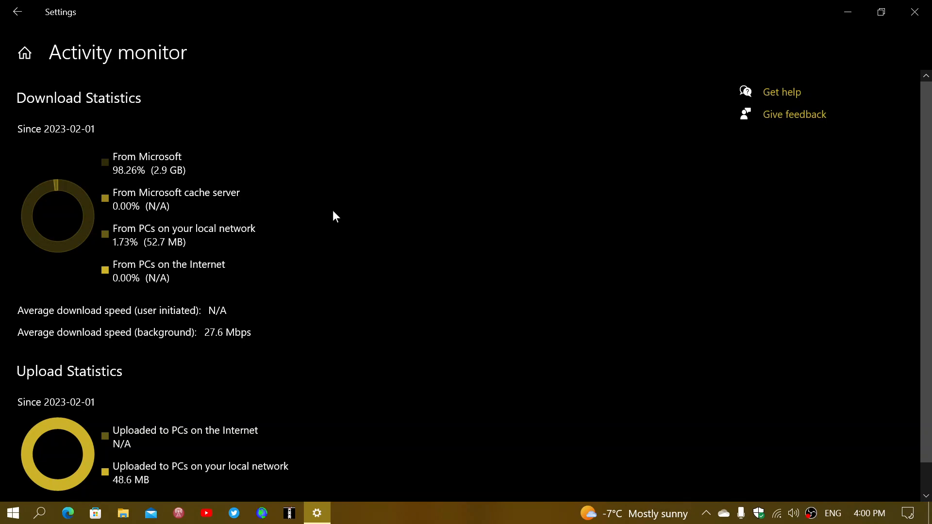
mouse_move(252, 196)
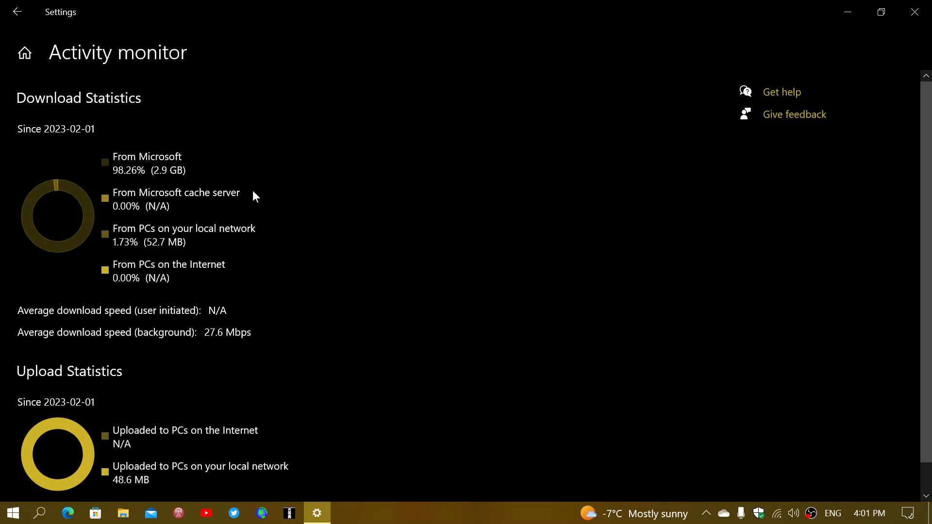
mouse_move(182, 137)
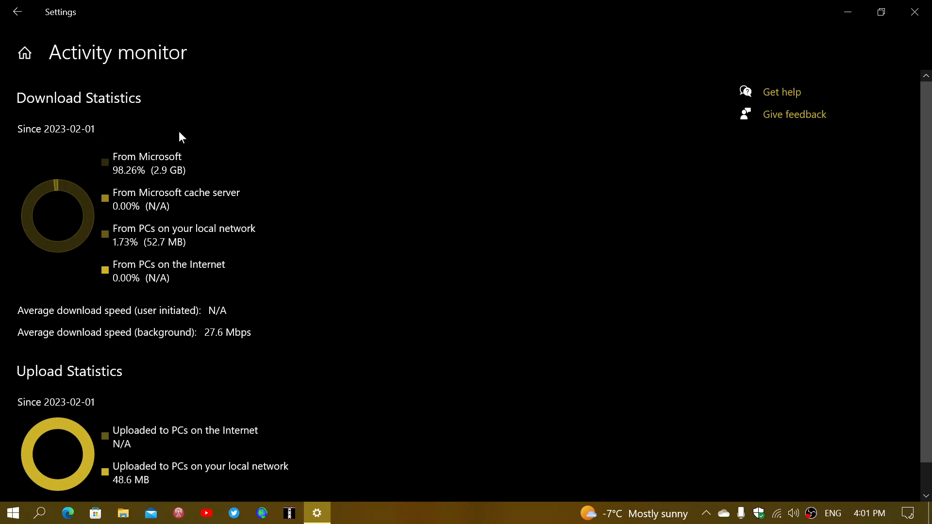
mouse_move(303, 163)
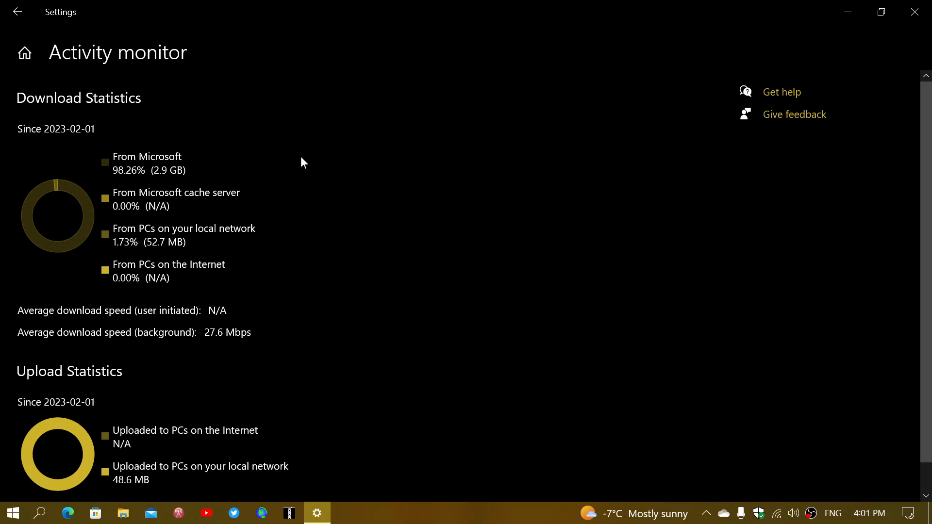
mouse_move(147, 205)
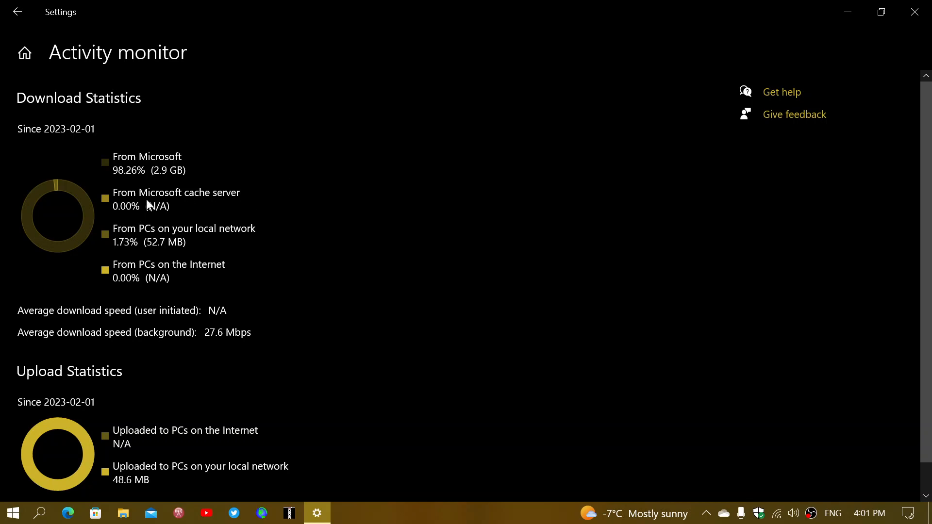
mouse_move(221, 205)
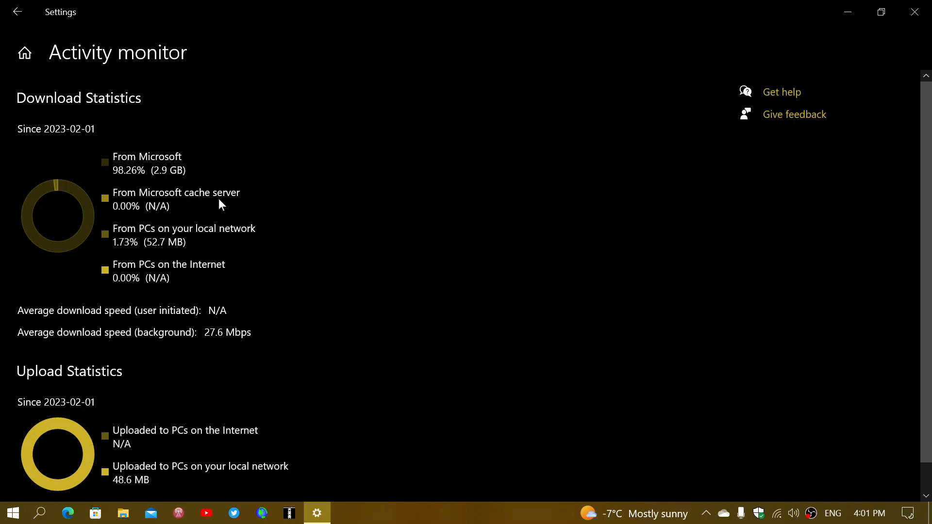
mouse_move(168, 199)
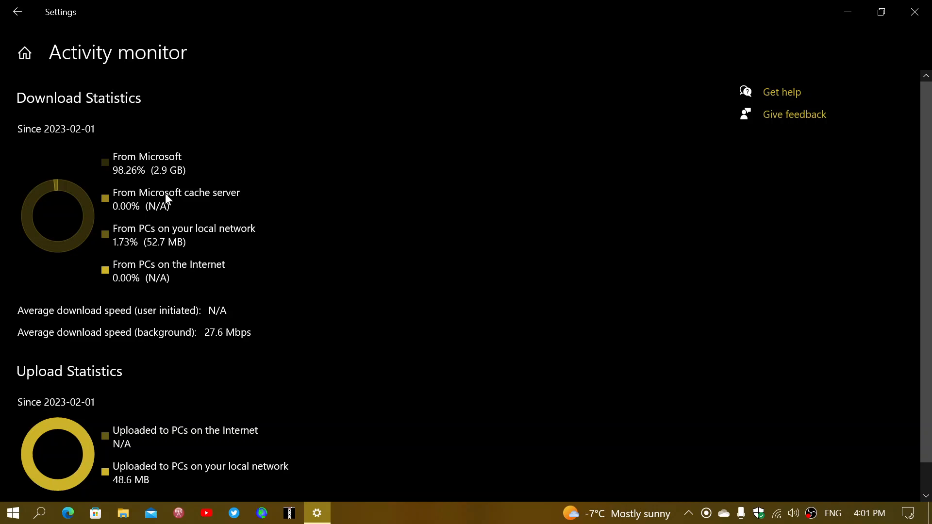
mouse_move(314, 194)
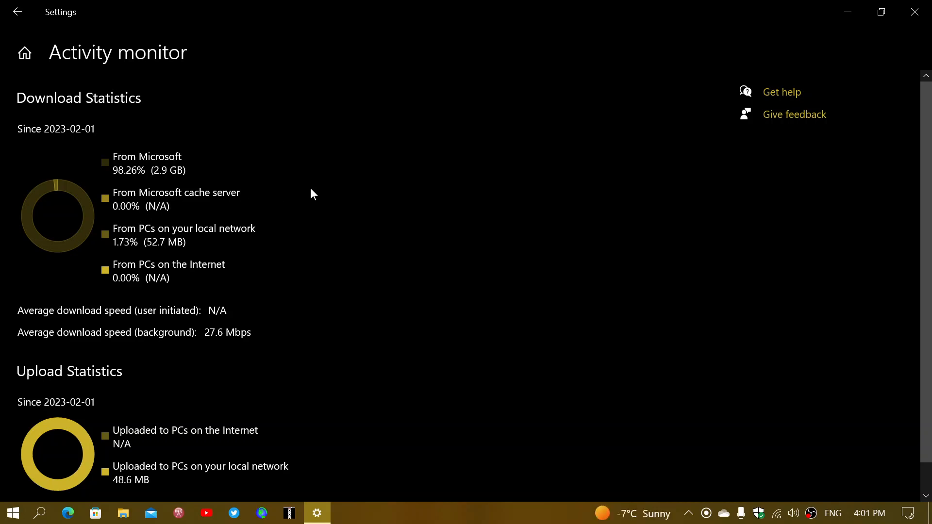
mouse_move(209, 239)
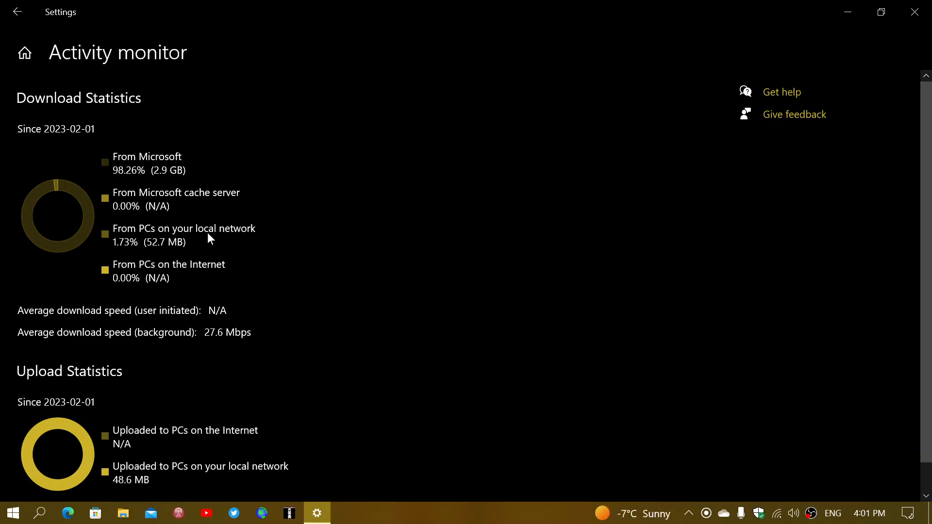
mouse_move(134, 252)
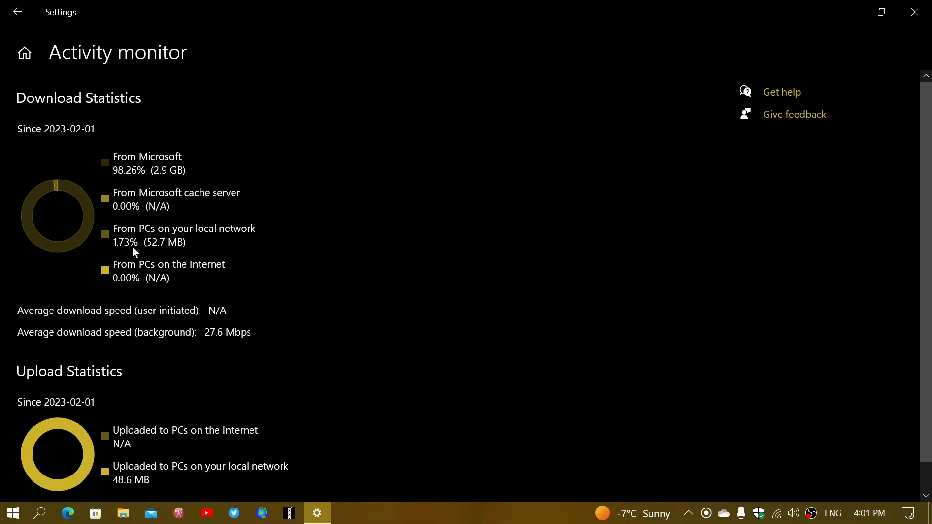
mouse_move(125, 253)
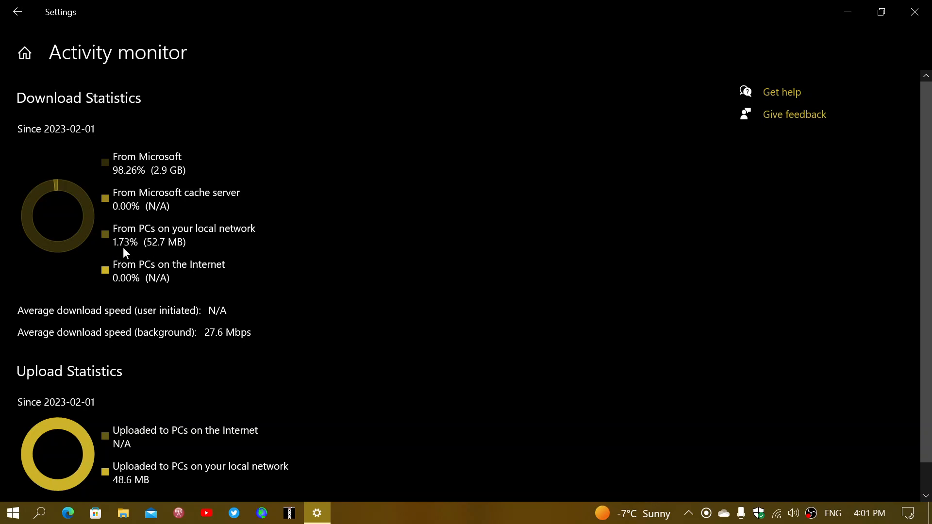
mouse_move(377, 236)
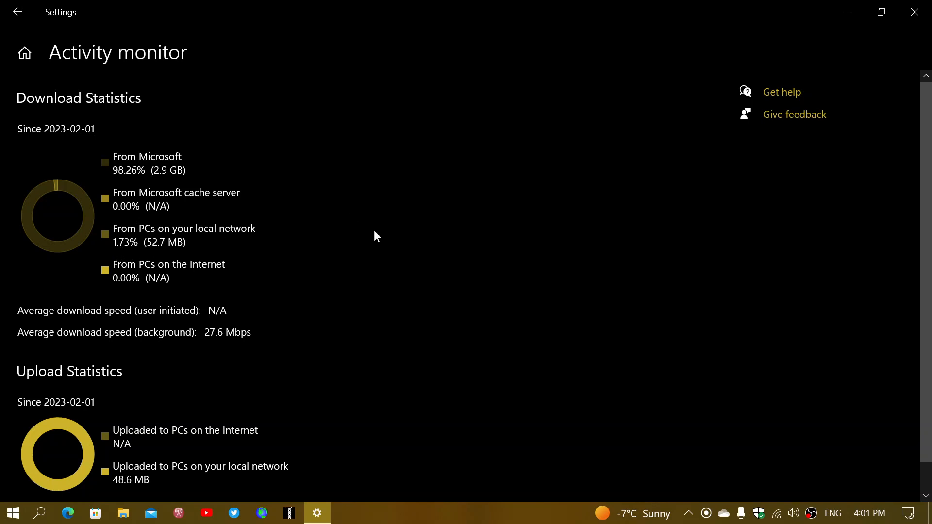
mouse_move(287, 205)
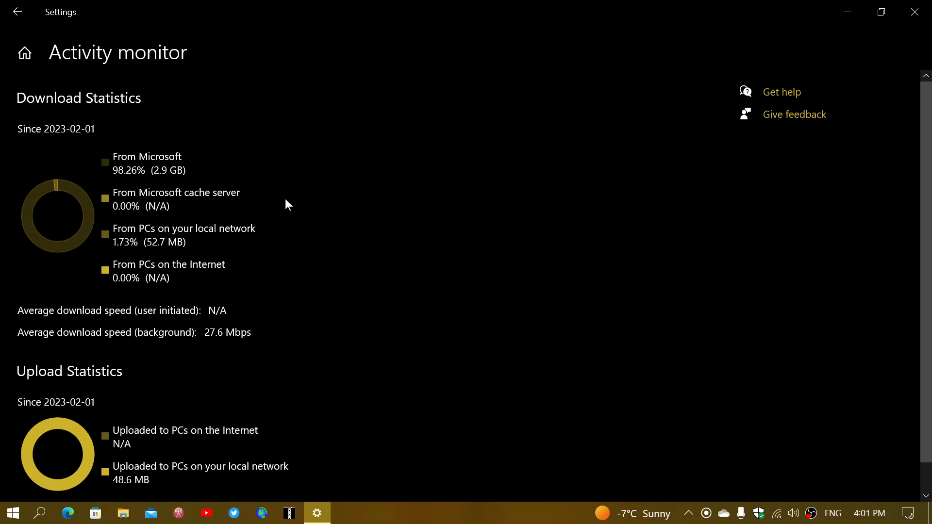
mouse_move(384, 187)
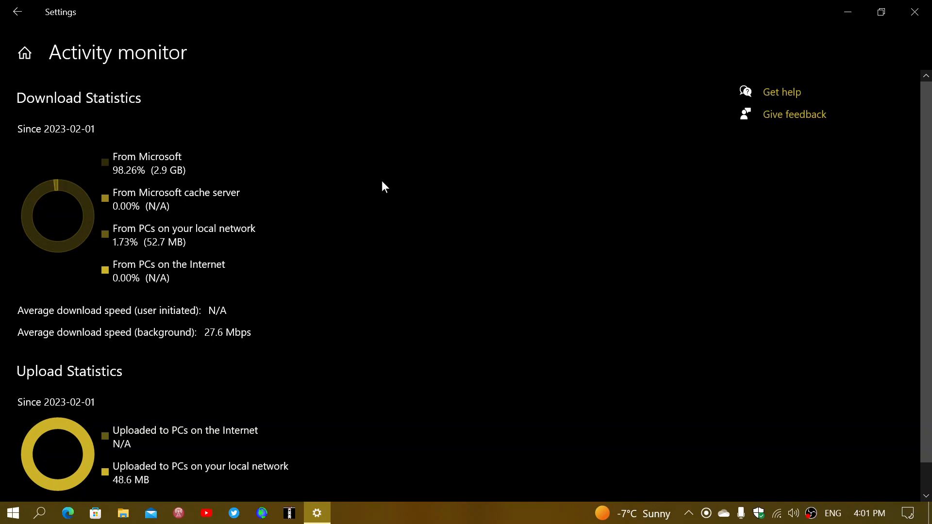
mouse_move(165, 156)
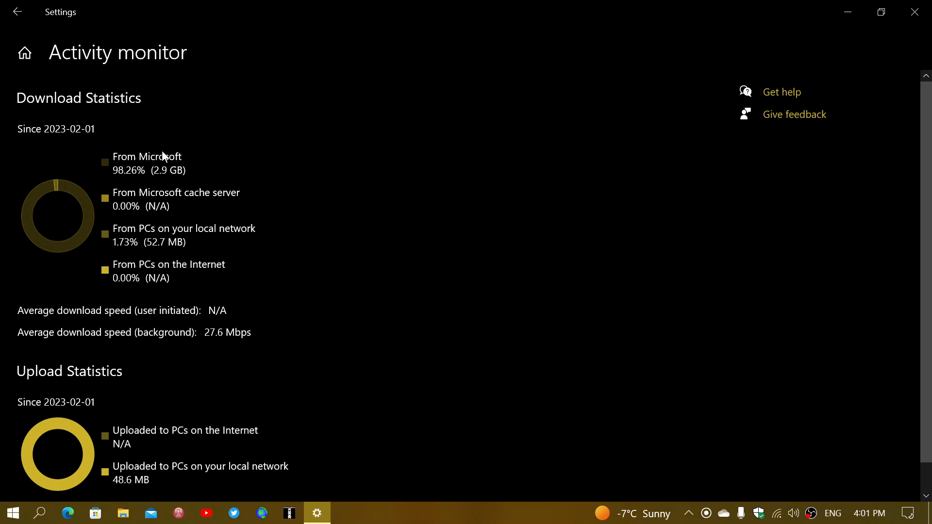
mouse_move(321, 170)
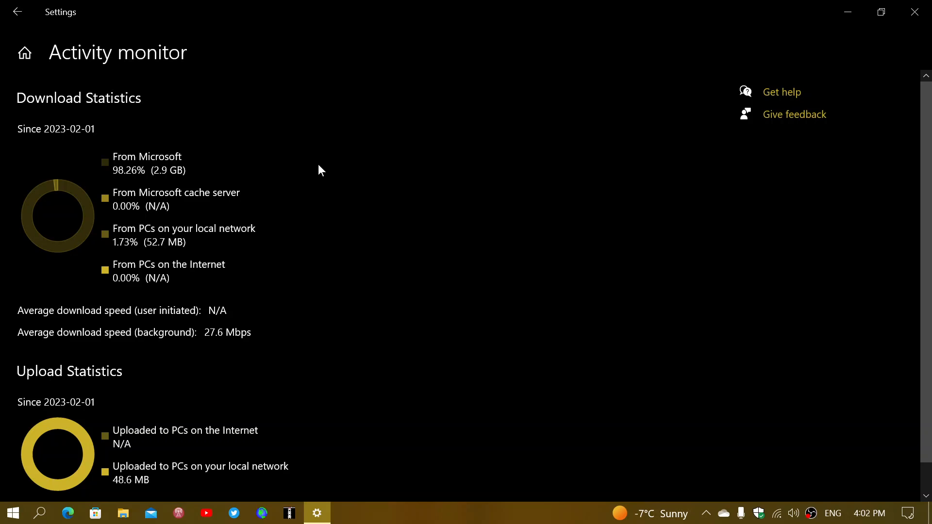
mouse_move(252, 240)
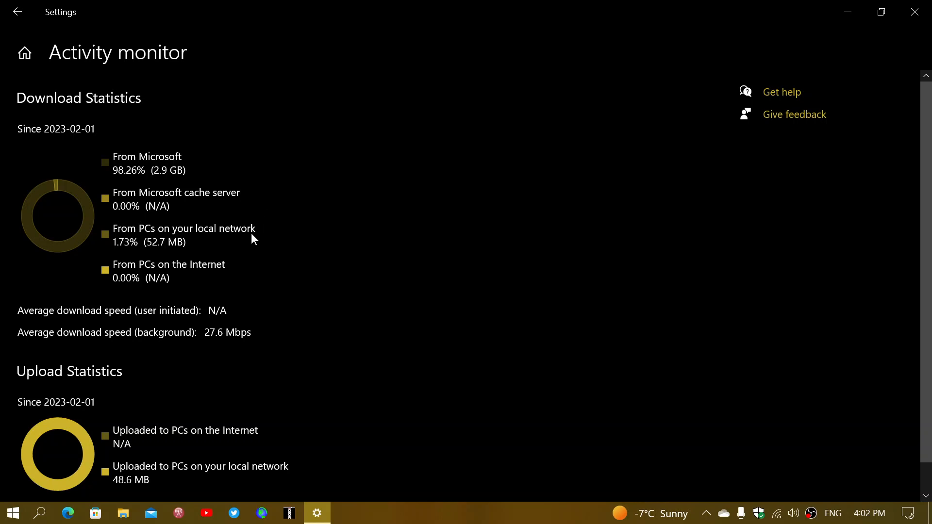
mouse_move(315, 232)
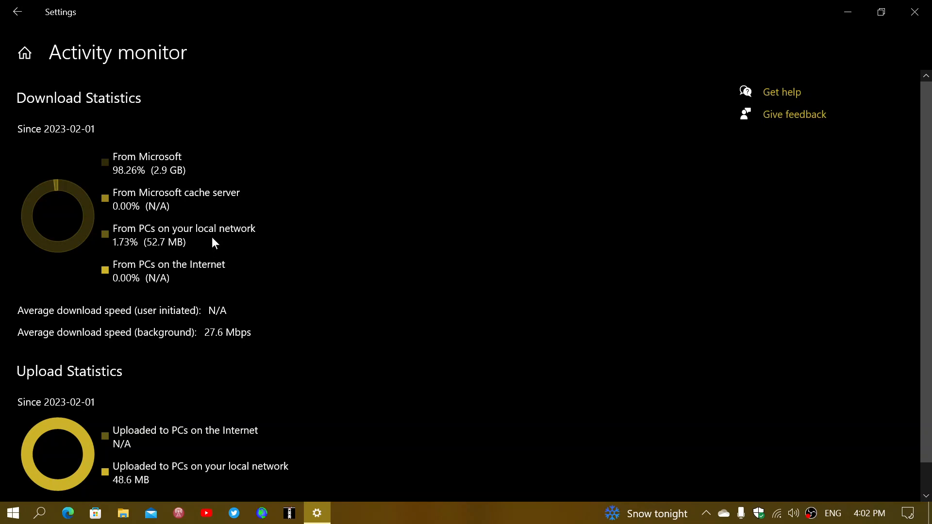
mouse_move(195, 281)
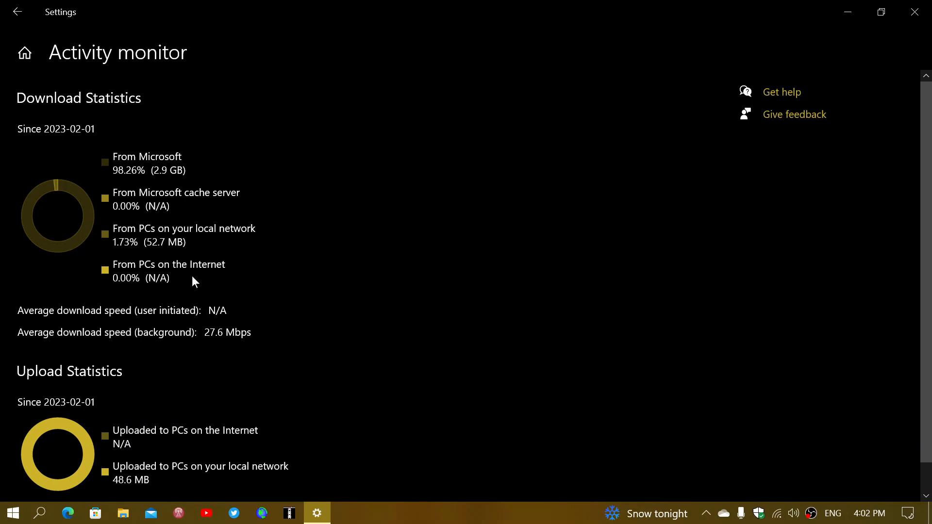
mouse_move(231, 286)
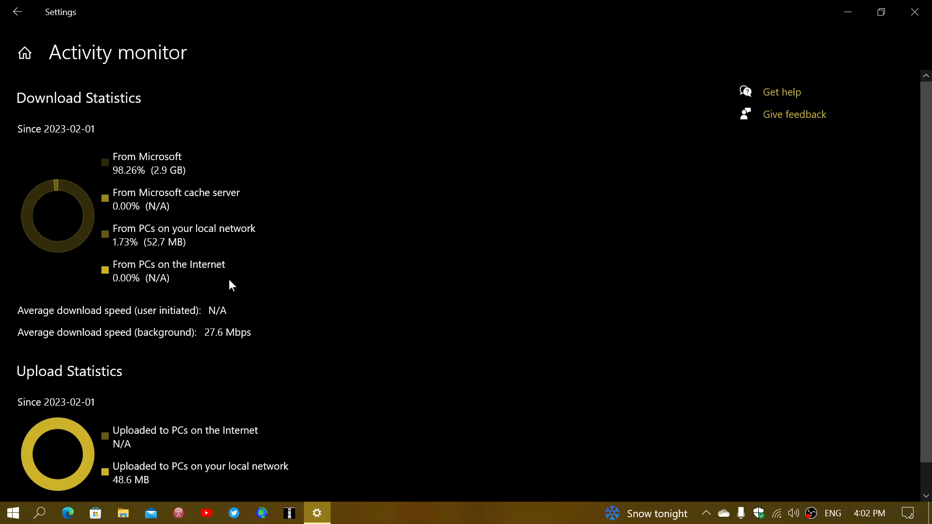
mouse_move(268, 274)
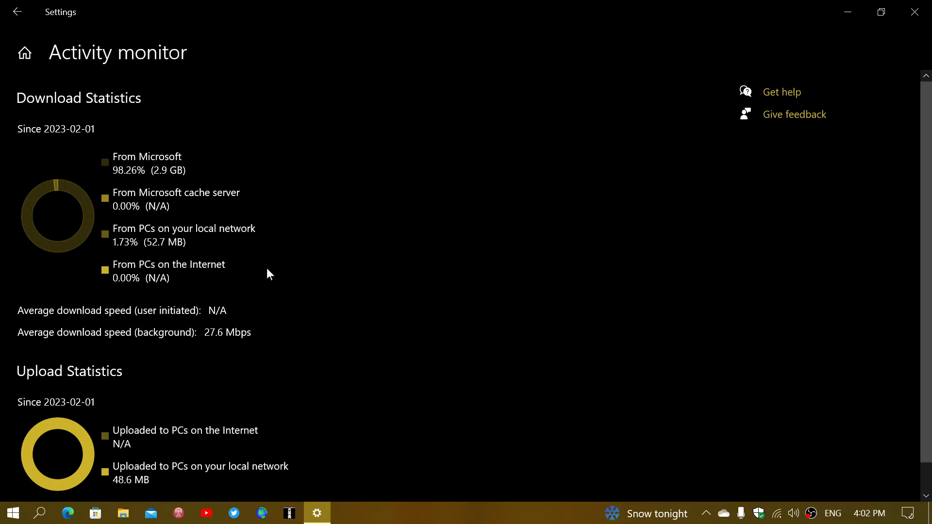
mouse_move(380, 308)
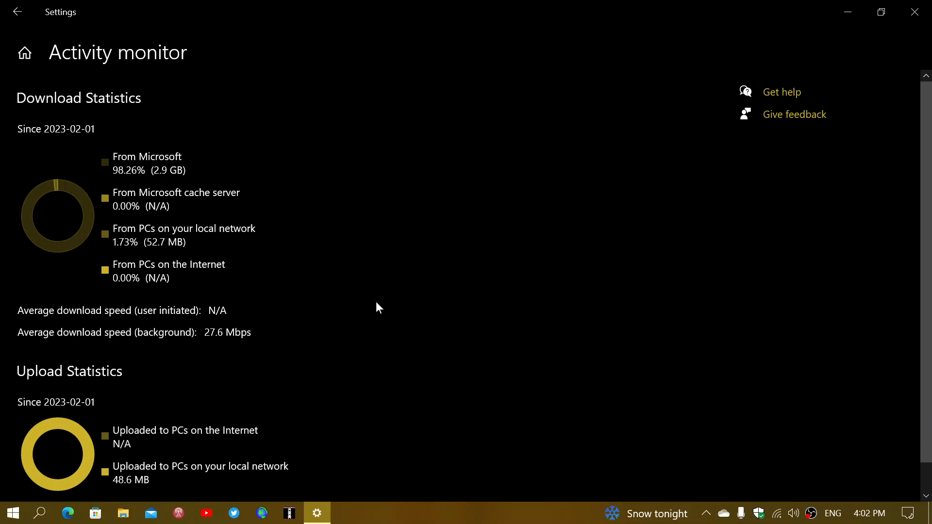
mouse_move(151, 100)
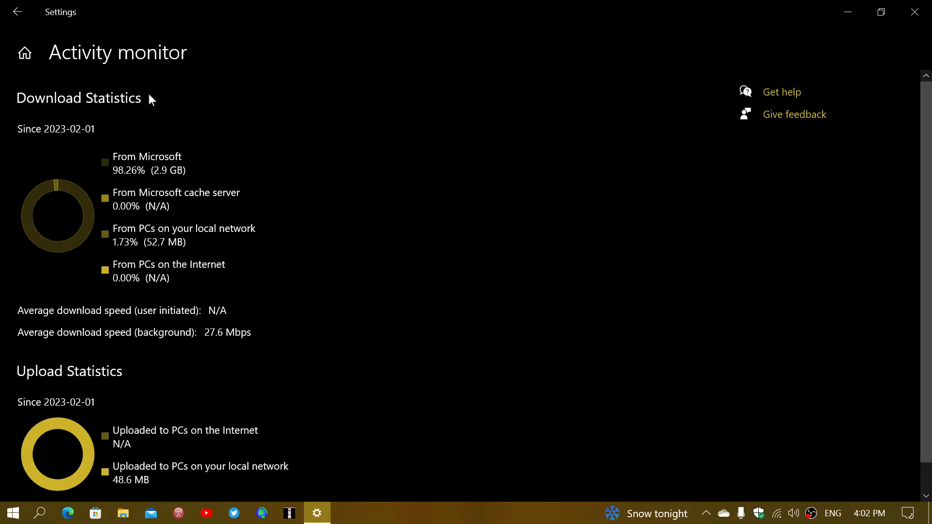
mouse_move(216, 169)
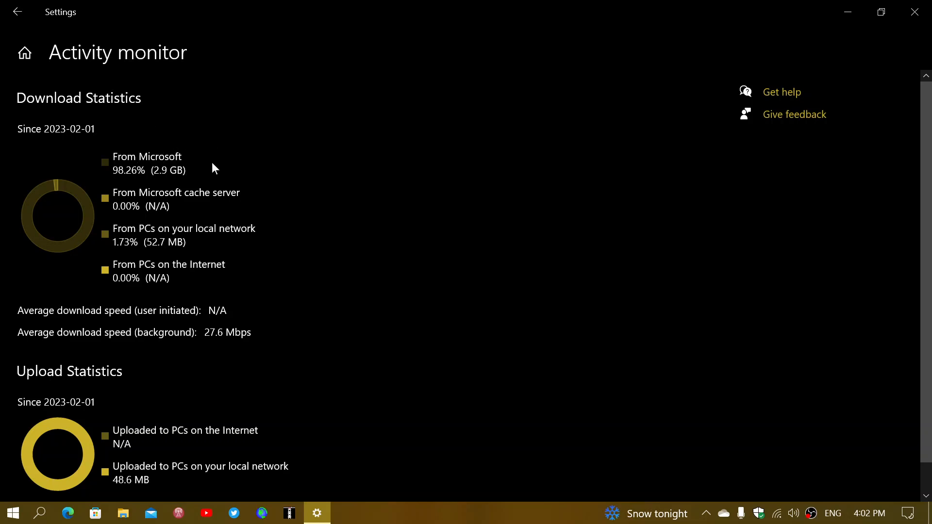
mouse_move(208, 268)
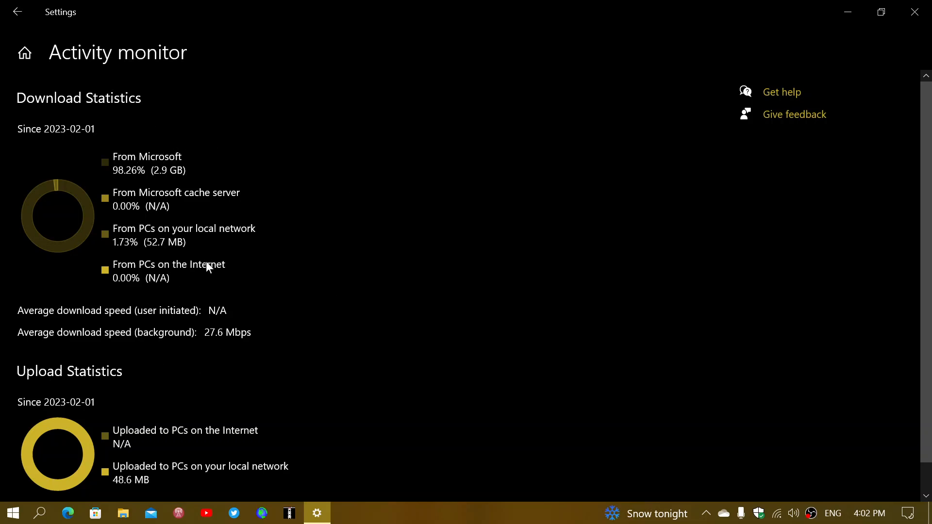
mouse_move(328, 321)
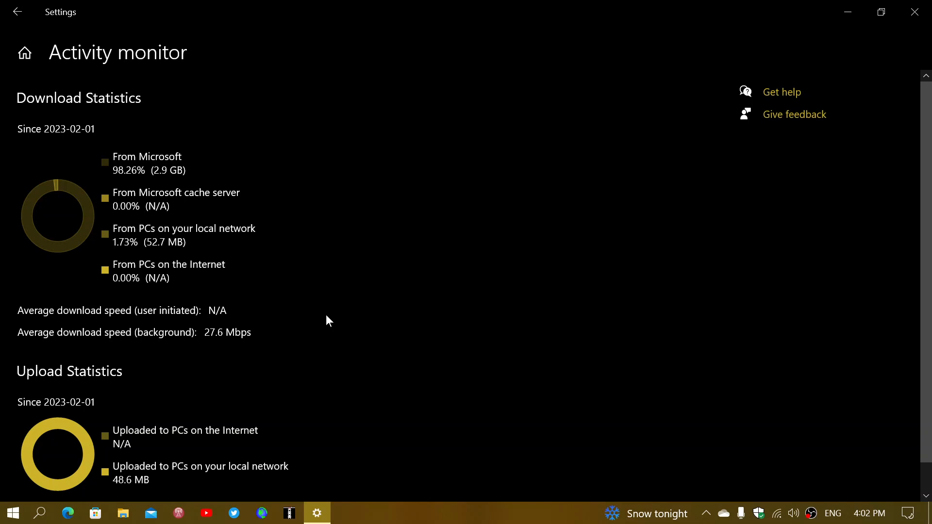
mouse_move(151, 260)
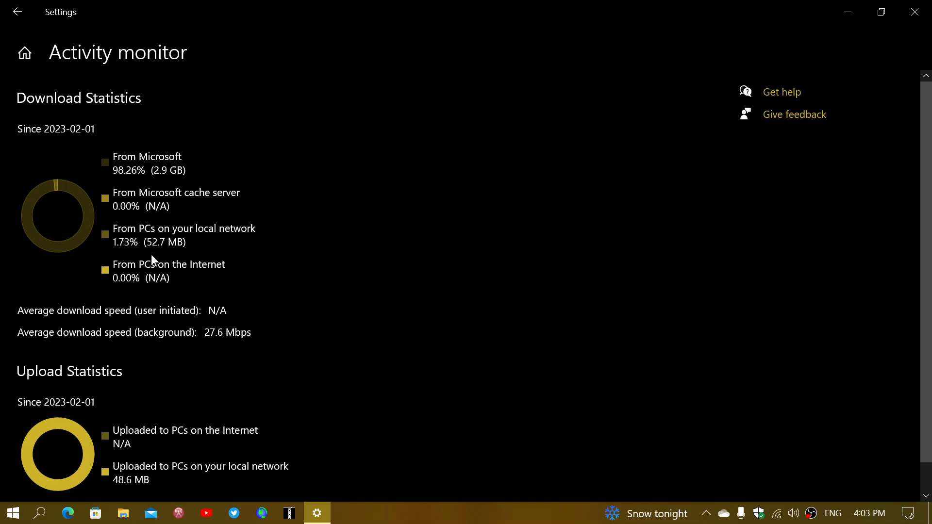
mouse_move(324, 261)
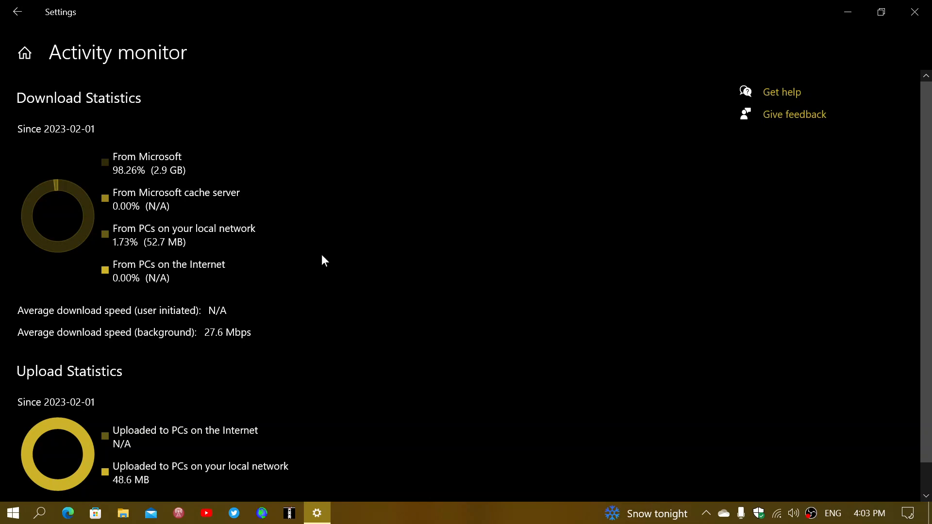
mouse_move(132, 256)
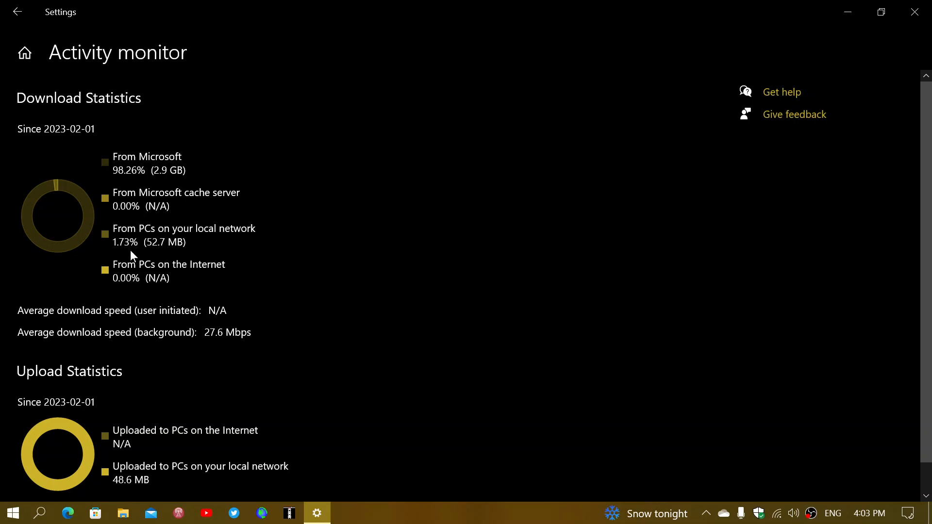
mouse_move(381, 292)
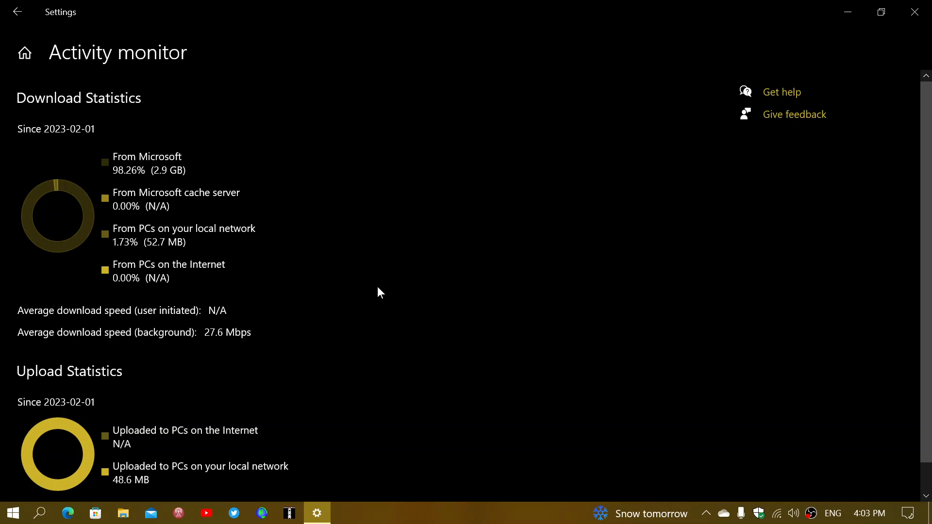
mouse_move(434, 260)
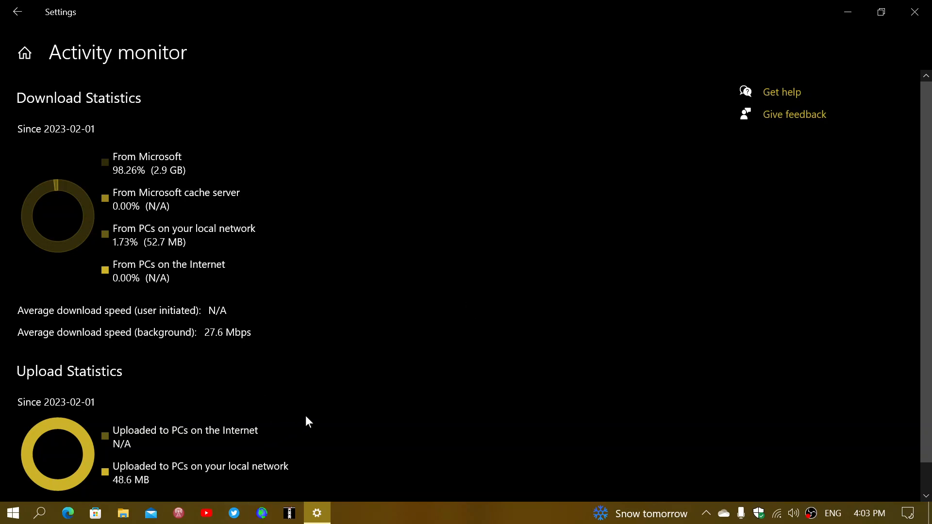
mouse_move(302, 430)
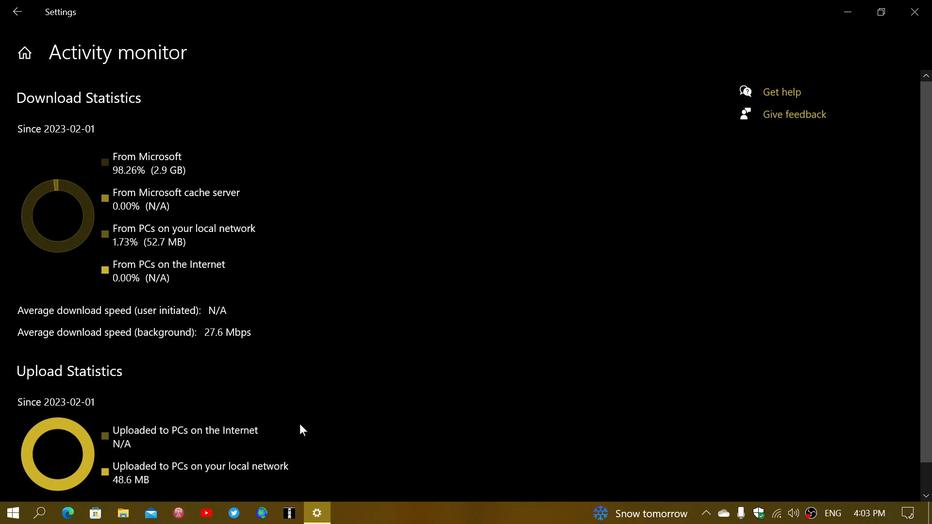
mouse_move(312, 456)
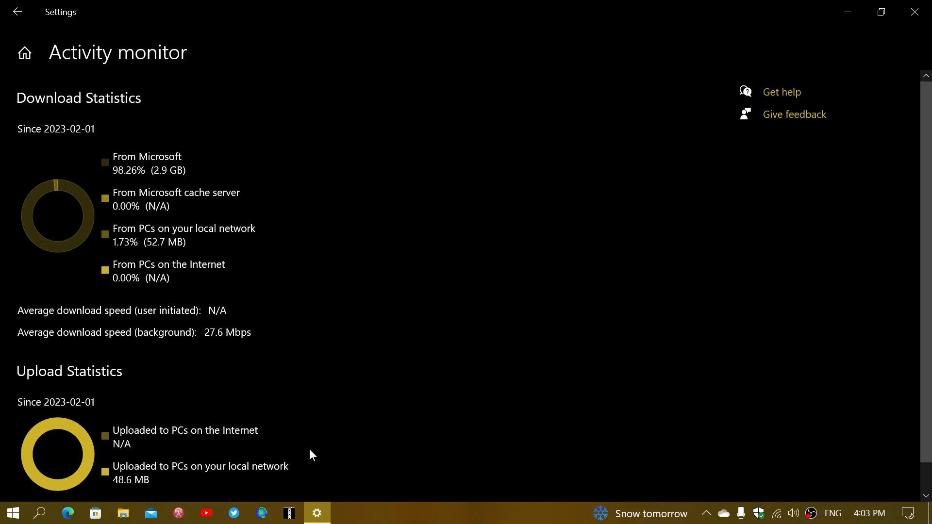
mouse_move(131, 487)
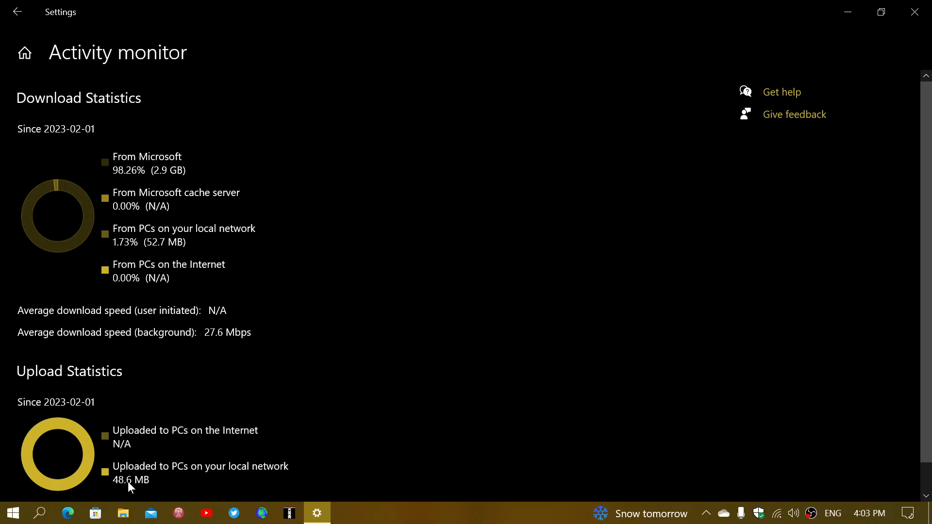
mouse_move(153, 431)
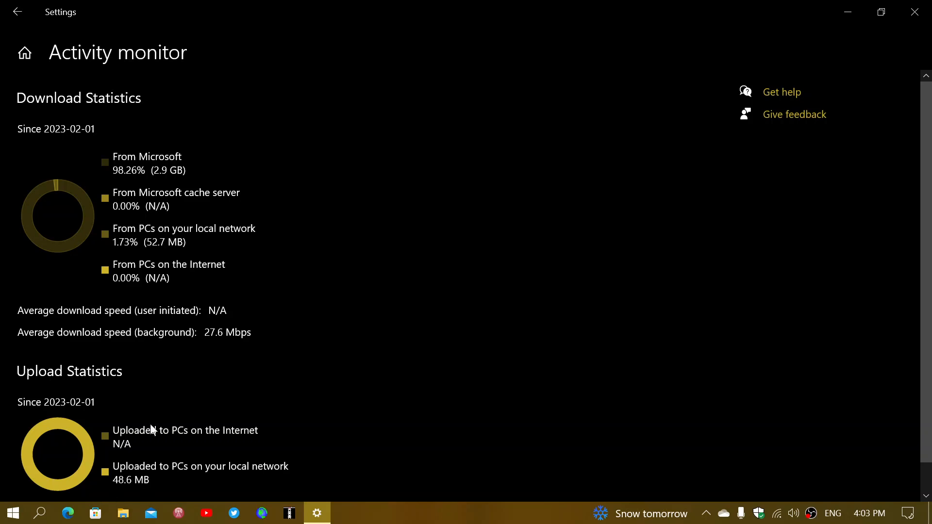
mouse_move(521, 299)
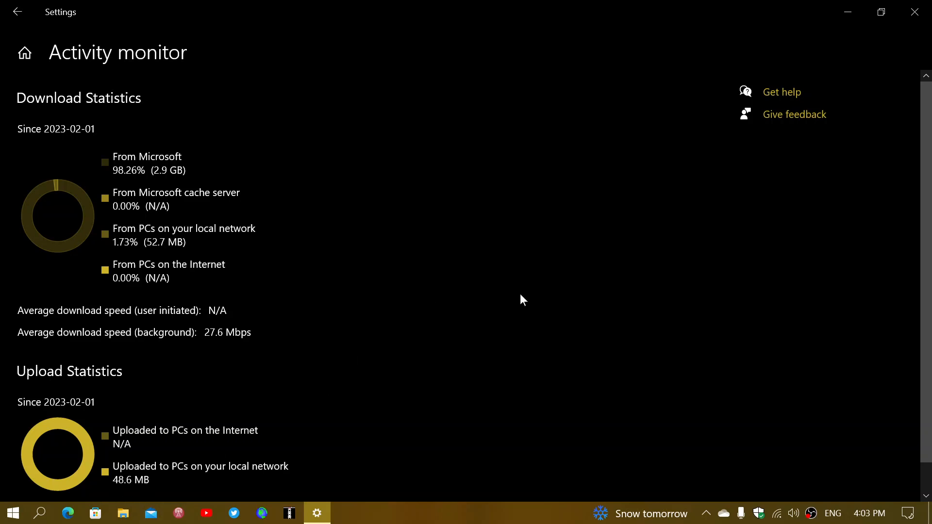
mouse_move(513, 301)
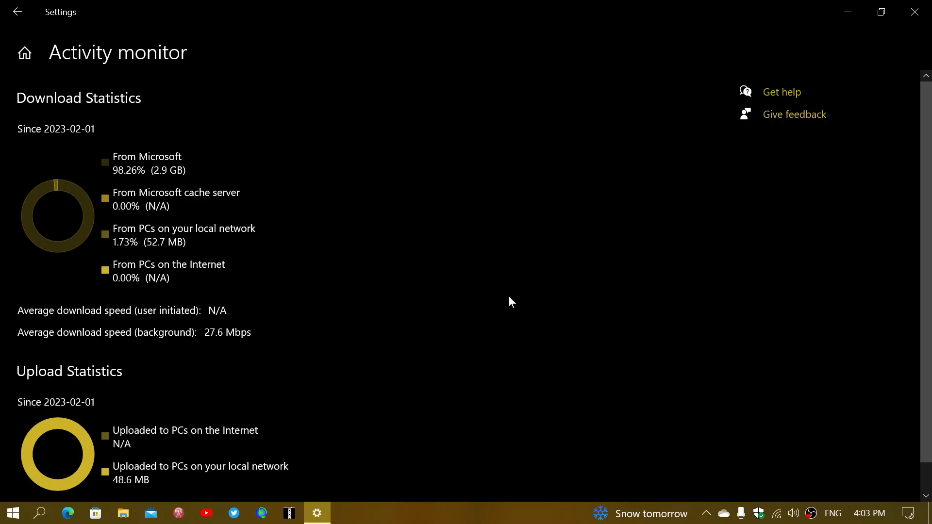
scroll(down, 3)
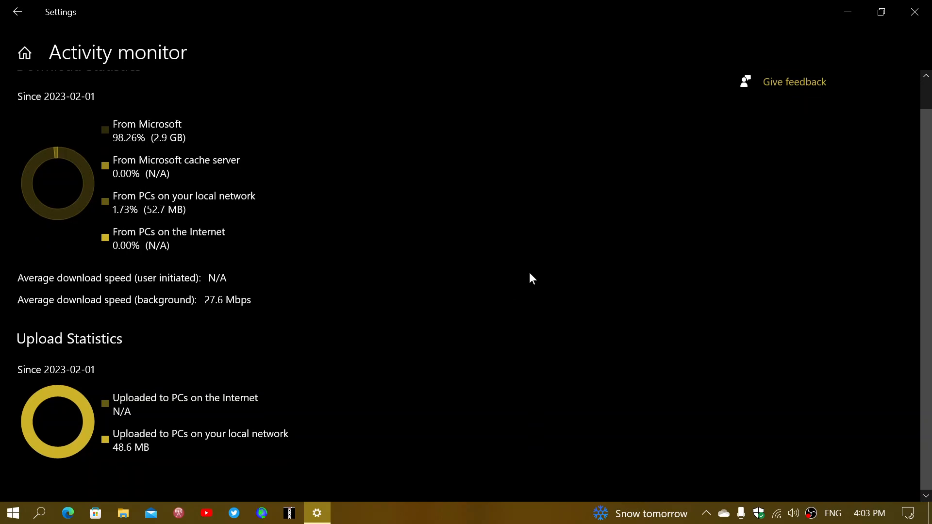
scroll(up, 3)
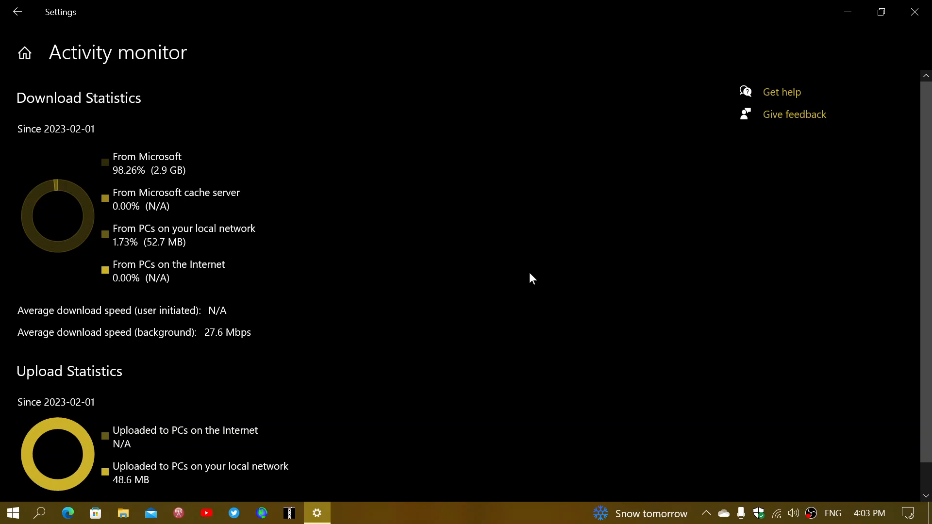
mouse_move(127, 183)
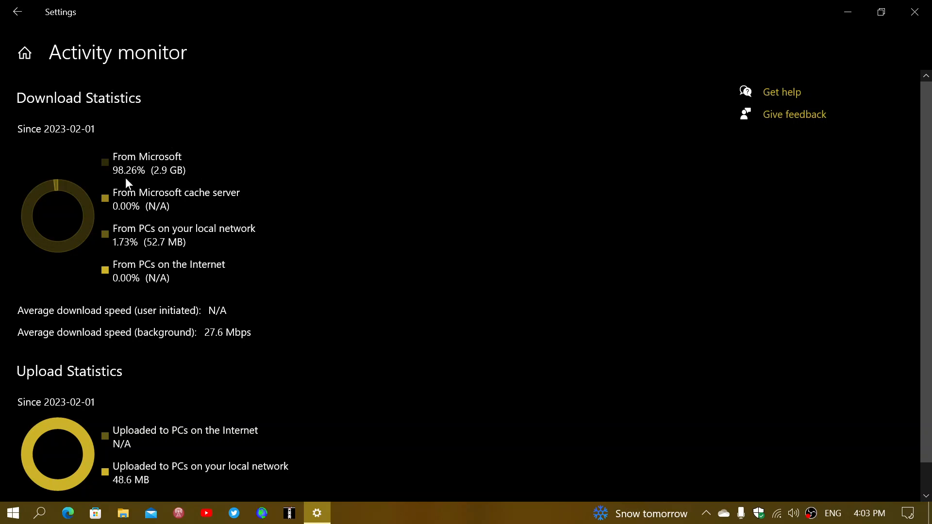
mouse_move(160, 165)
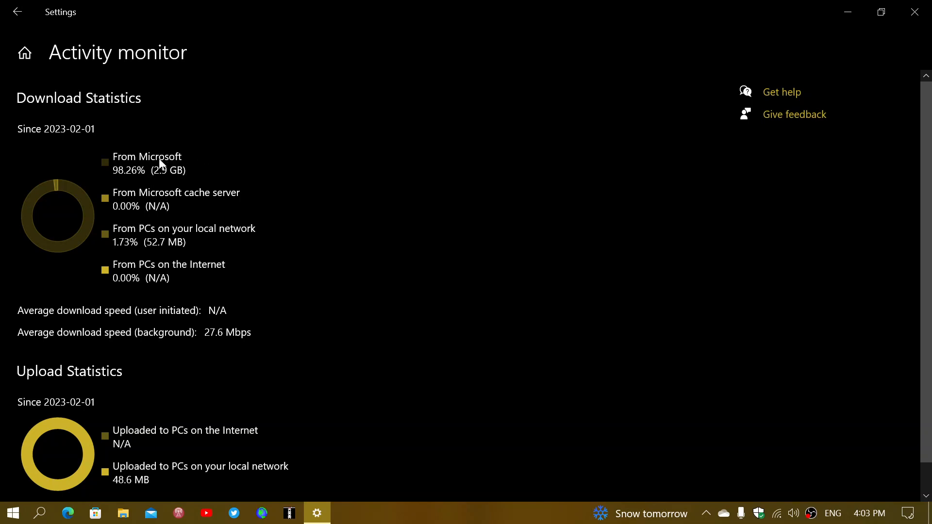
mouse_move(464, 257)
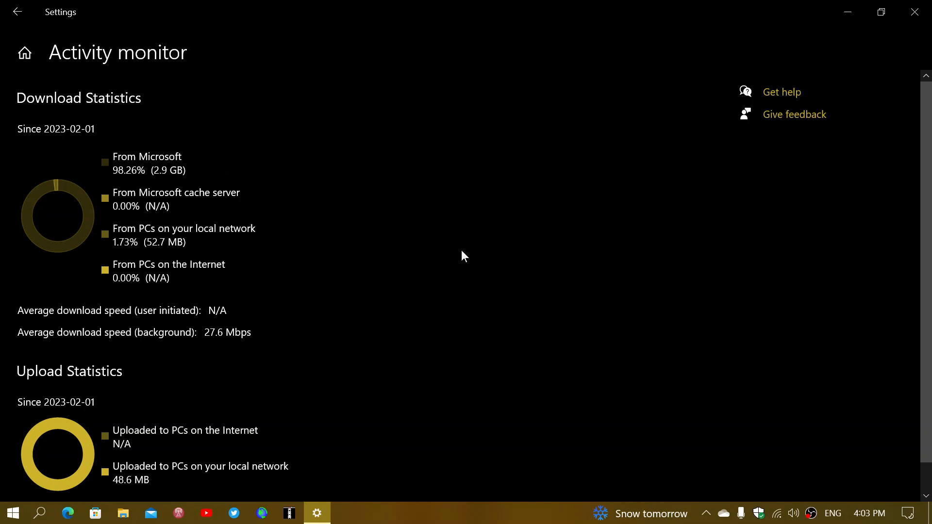
mouse_move(147, 175)
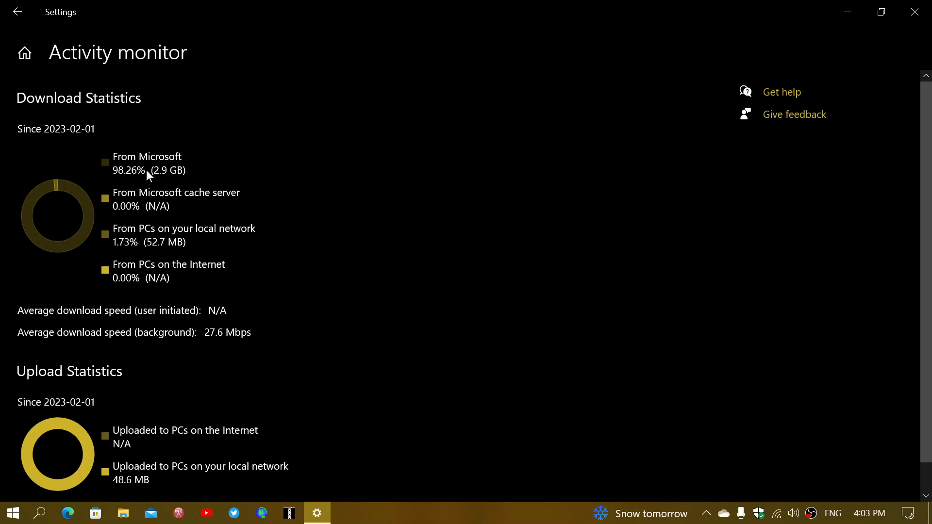
mouse_move(582, 258)
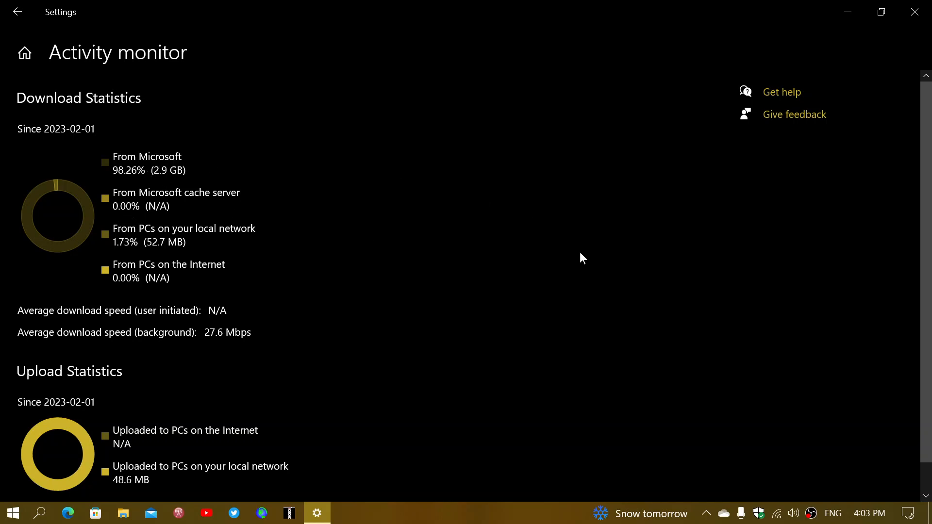